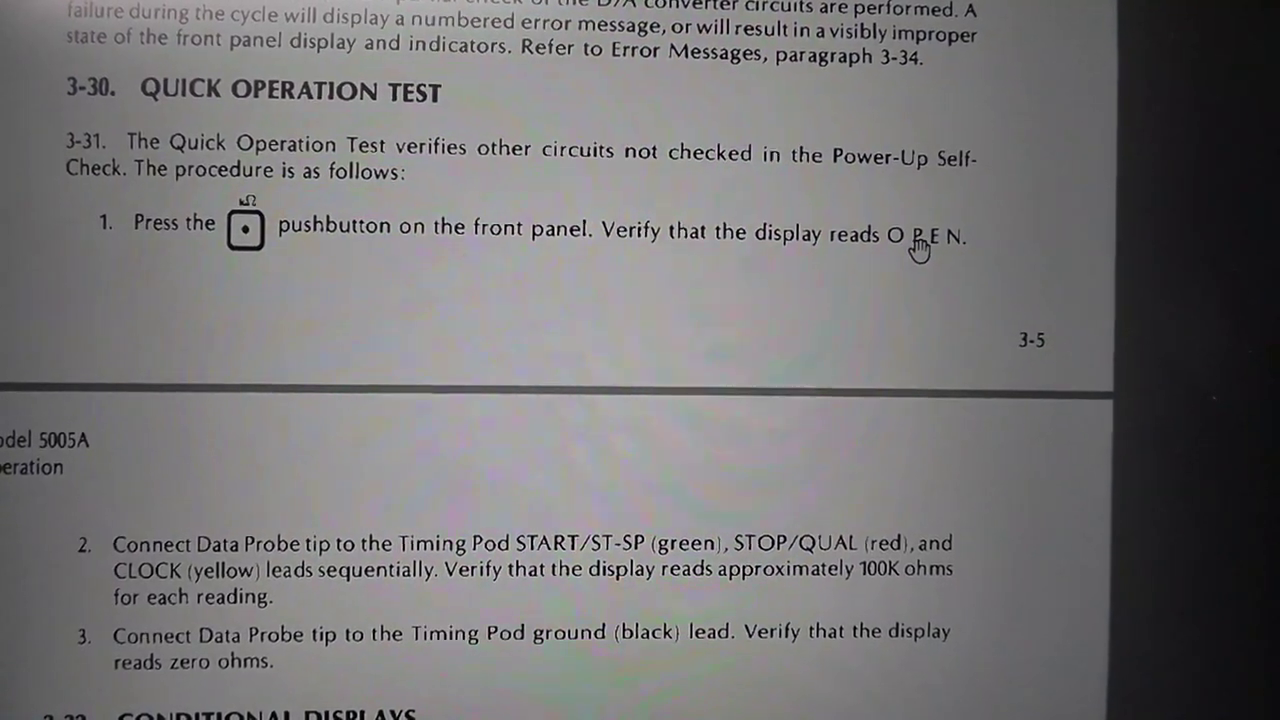
pyautogui.scroll(-3)
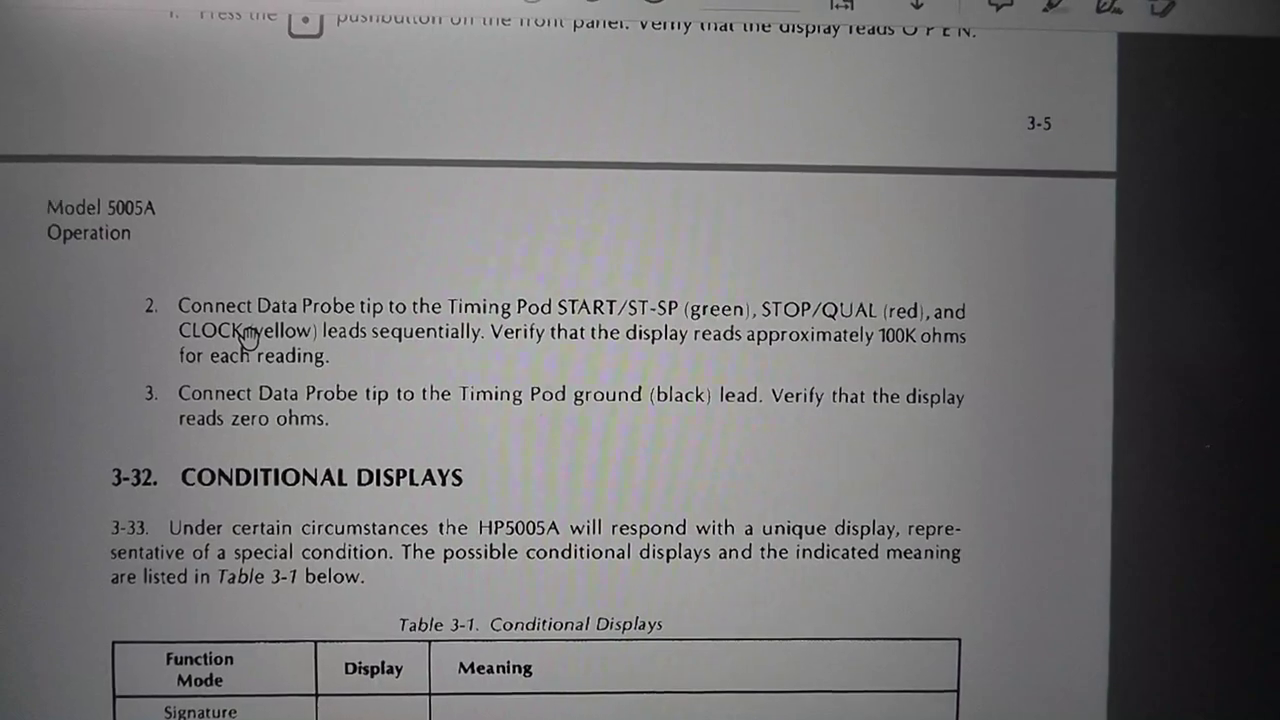